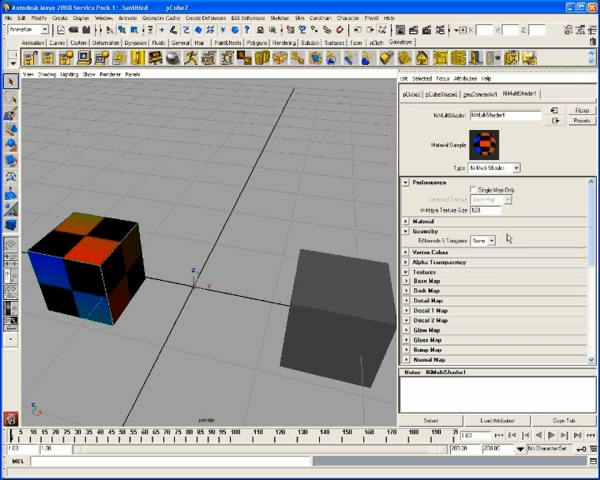
Step: Expand the Vertex Colors section of the NiMultiShader1 material
{"action": "left_click", "coordinate": [504, 240]}
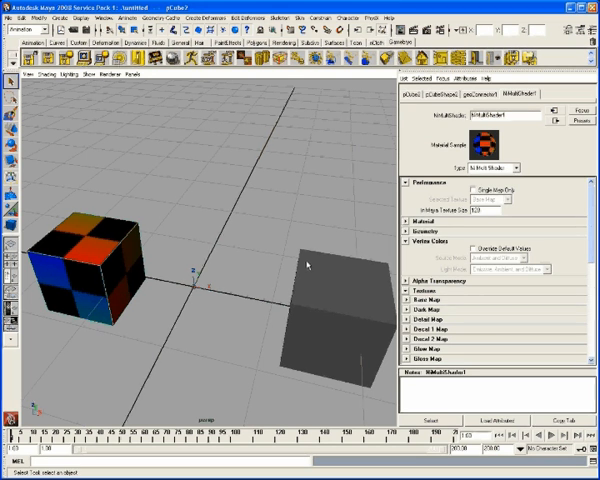
{"action": "mouse_move", "coordinate": [147, 287]}
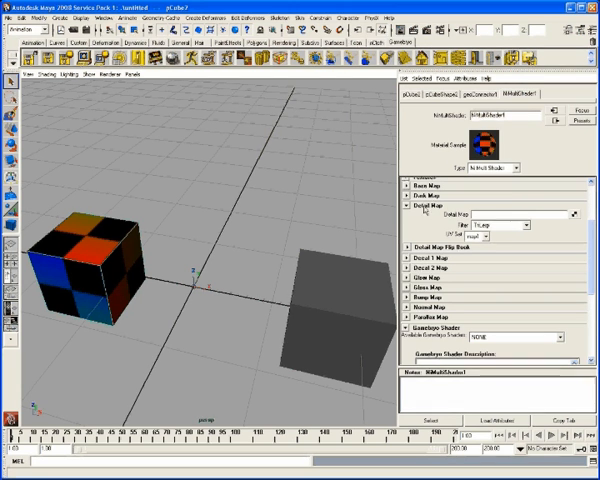
{"action": "left_click", "coordinate": [420, 204]}
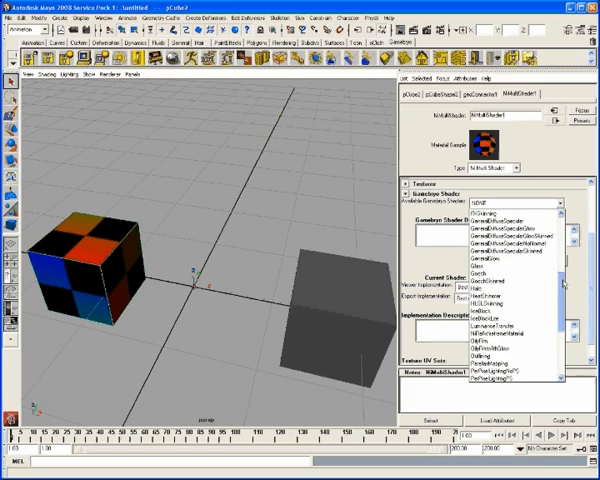
Step: Apply the Gooch Gamebryo shader to NiMultiShader1 via Select Gamebryo Shader
{"action": "scroll", "scroll_direction": "down", "scroll_amount": 3}
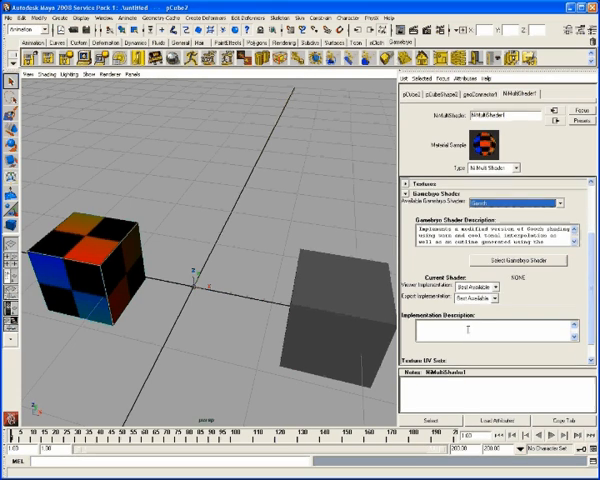
{"action": "left_click", "coordinate": [407, 202]}
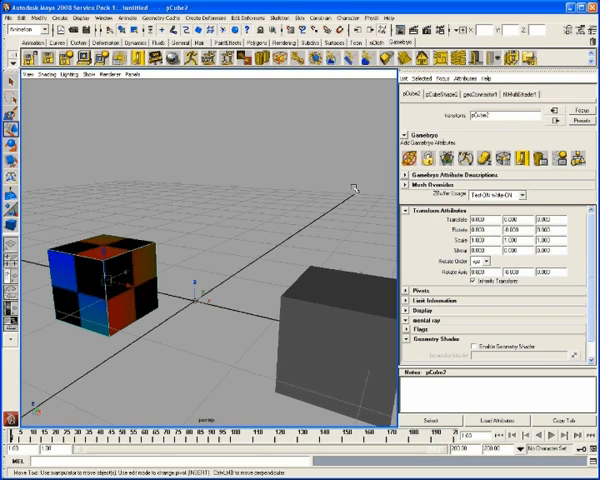
Step: Expand pCube2's Gamebryo Attribute Descriptions, listing No Stripify and Create Switch Node
{"action": "left_click", "coordinate": [404, 172]}
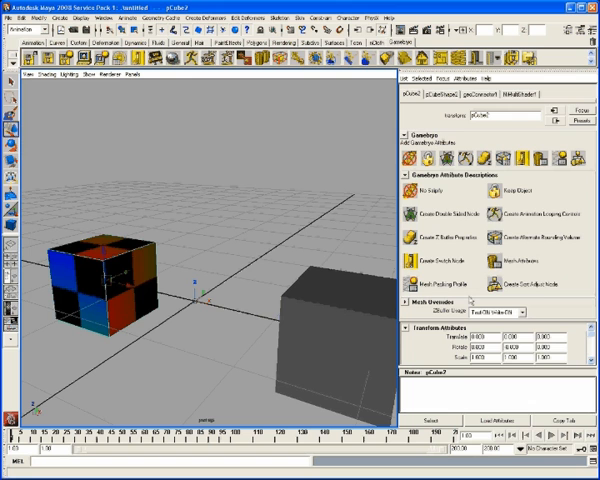